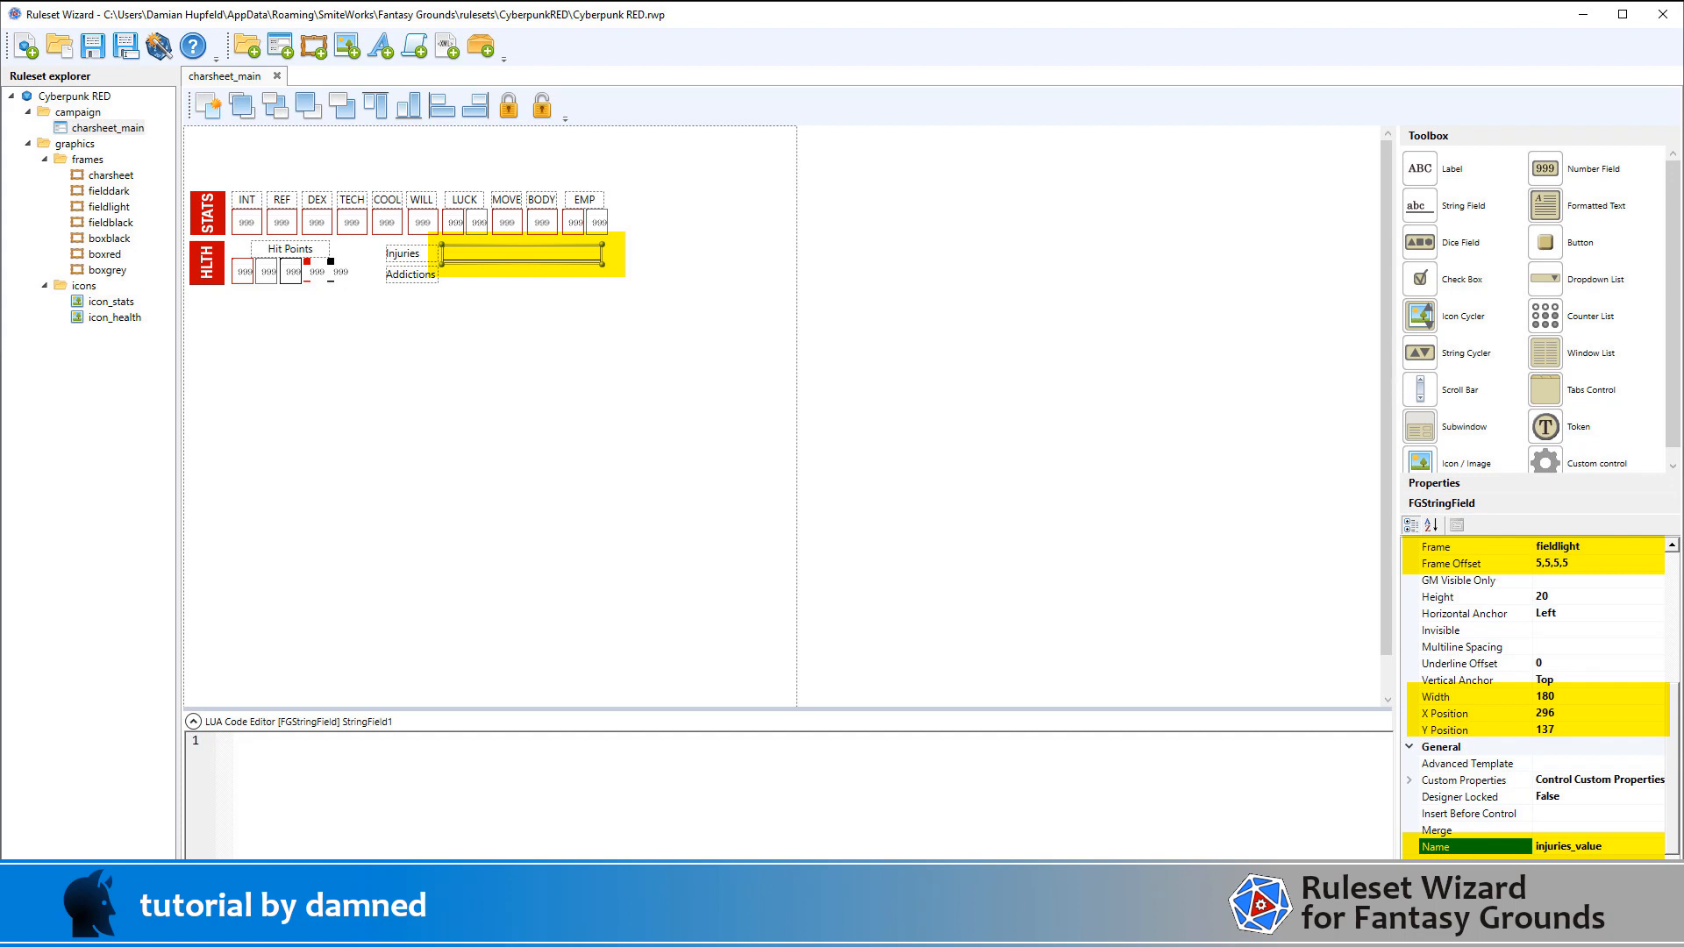
- Place a String Field injuries_value beside Injuries with fieldlight frame, width 180 at X 296, Y 137
{"action": "left_click", "coordinate": [521, 274]}
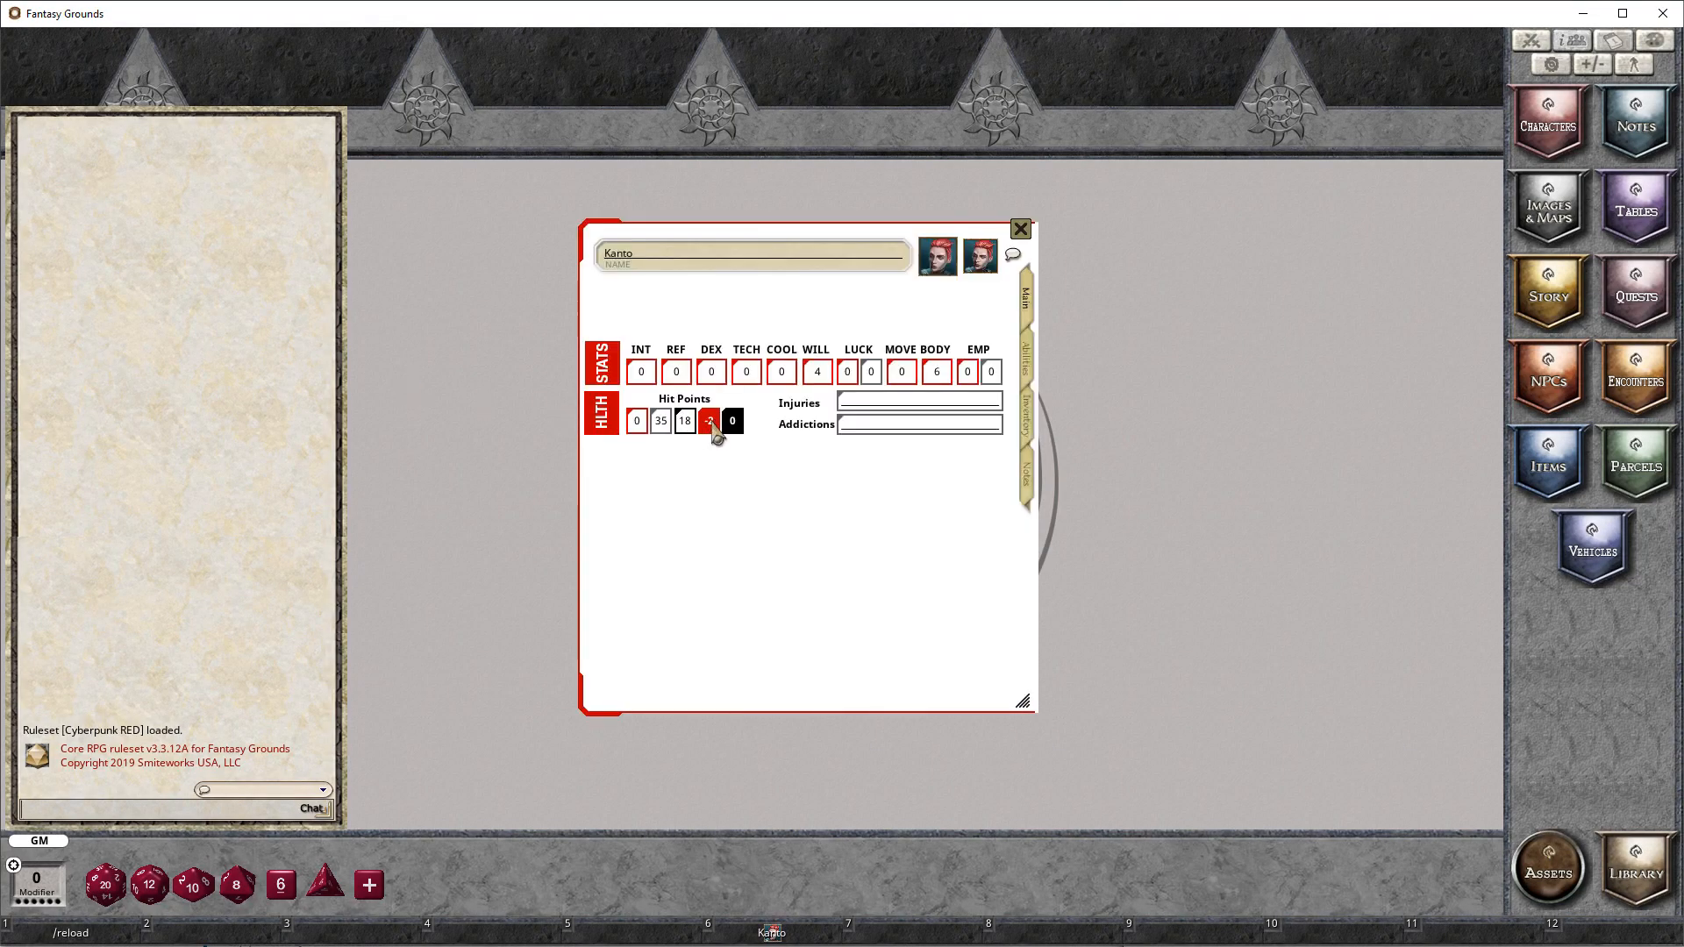
- Apply the Seriously Wounded -2 modifier, roll a d10 with it, then apply the modifier again
{"action": "left_click", "coordinate": [709, 420]}
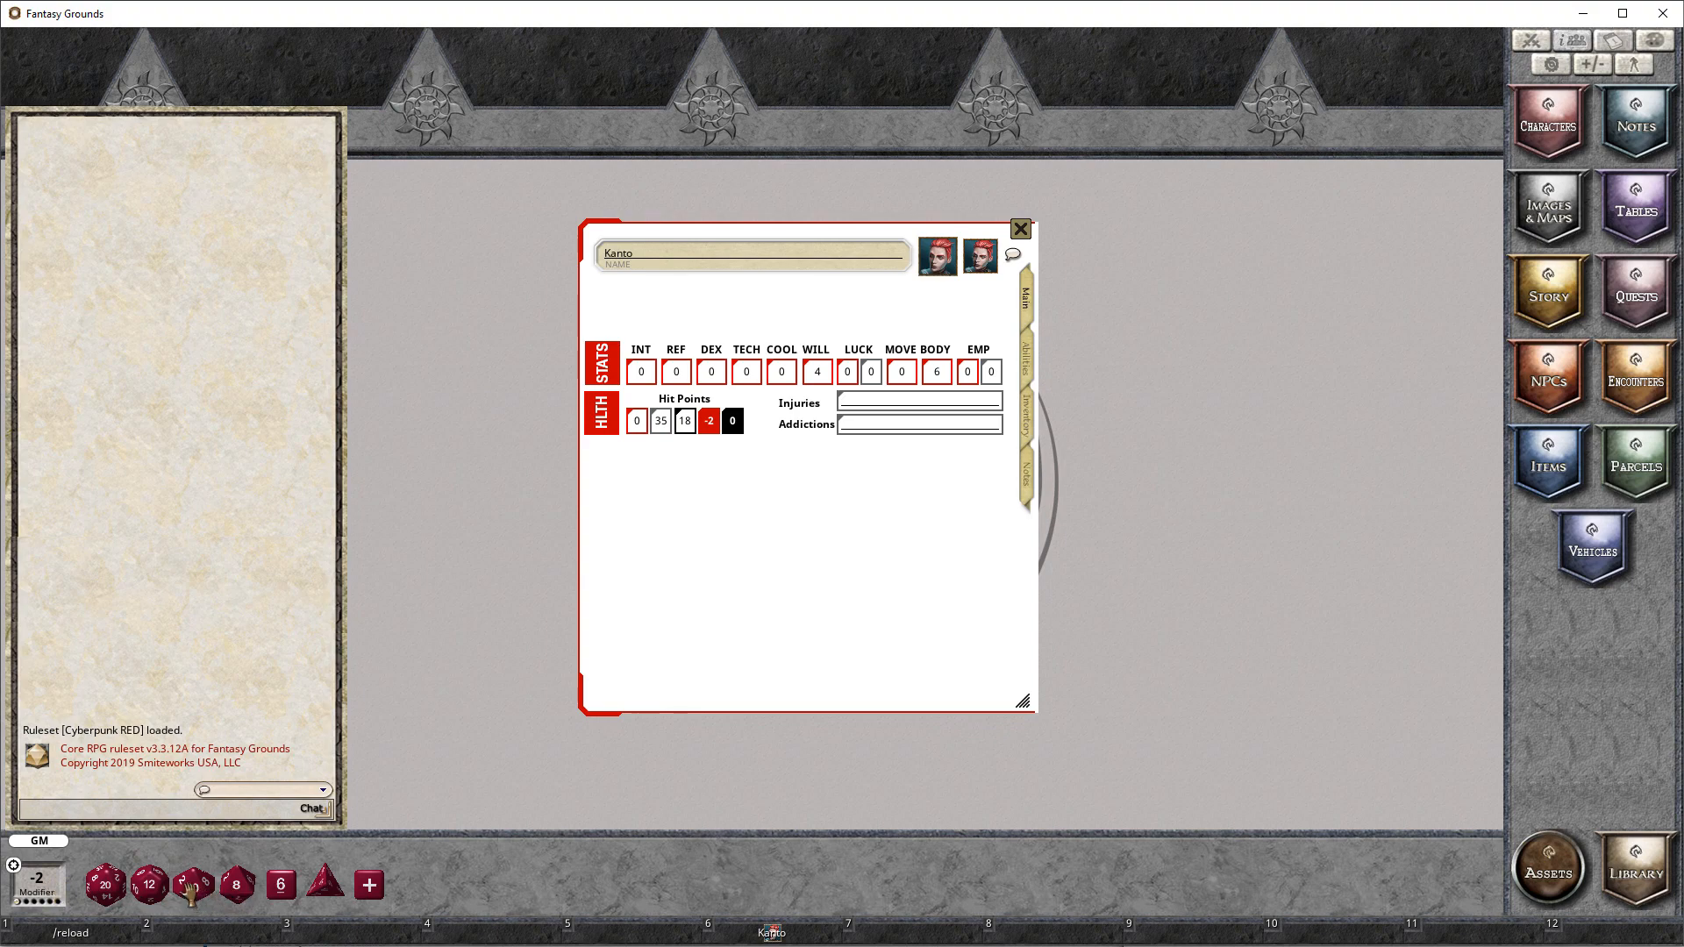
{"action": "left_click", "coordinate": [148, 885]}
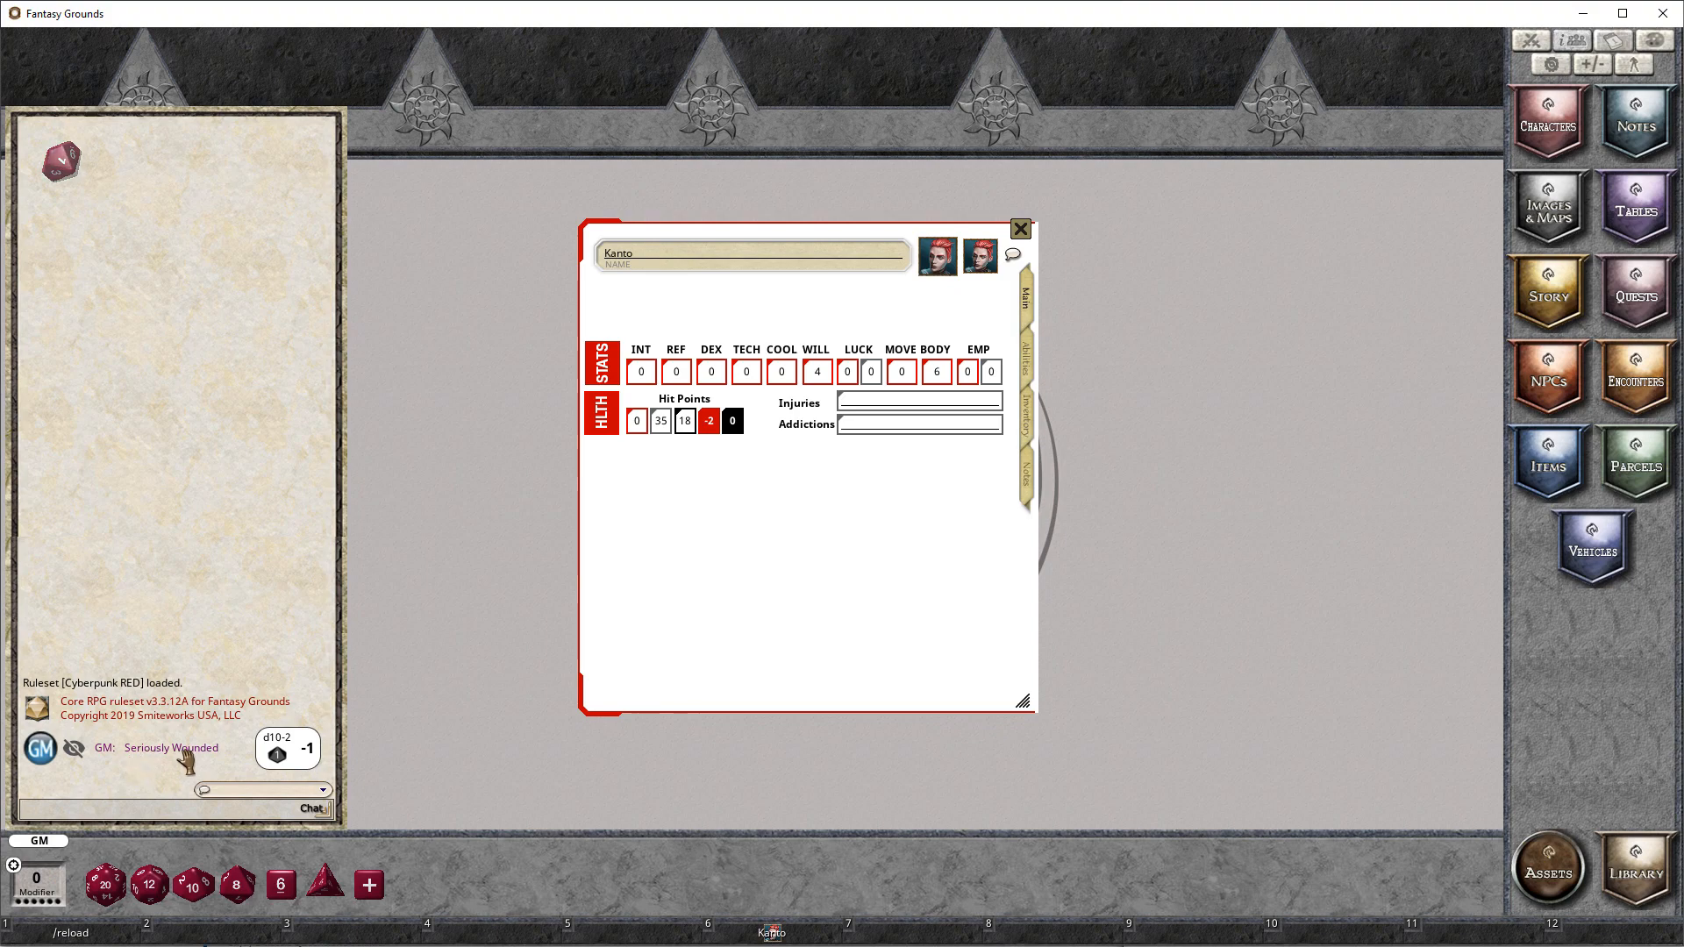
{"action": "mouse_move", "coordinate": [370, 793]}
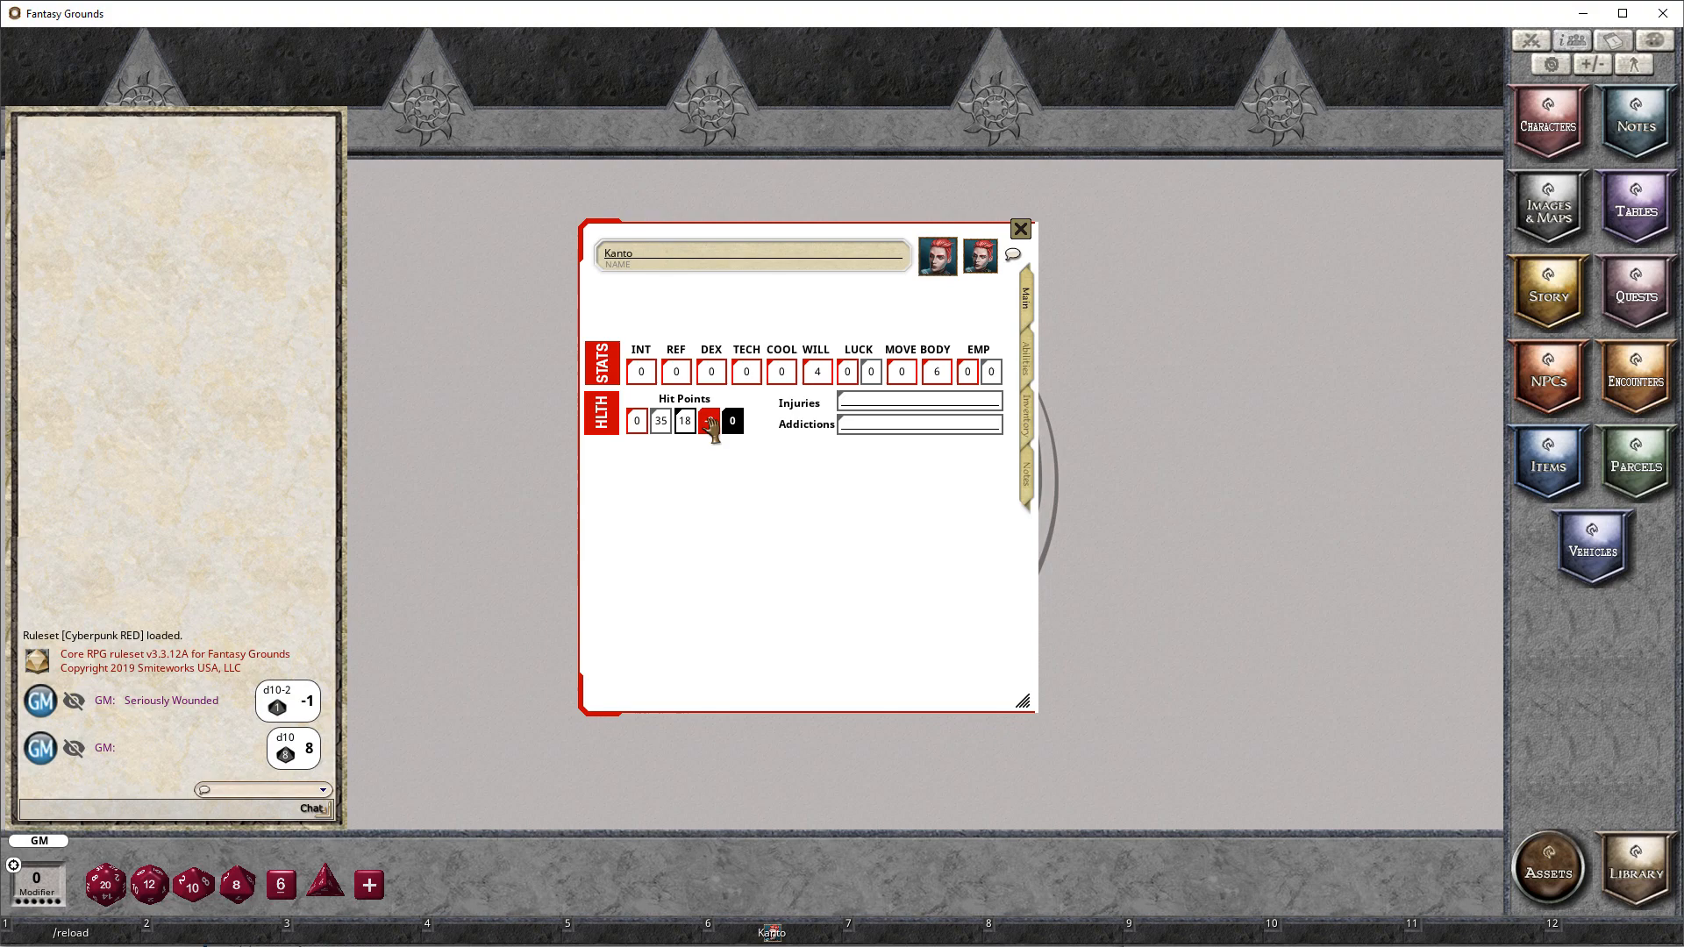
{"action": "left_click", "coordinate": [708, 420]}
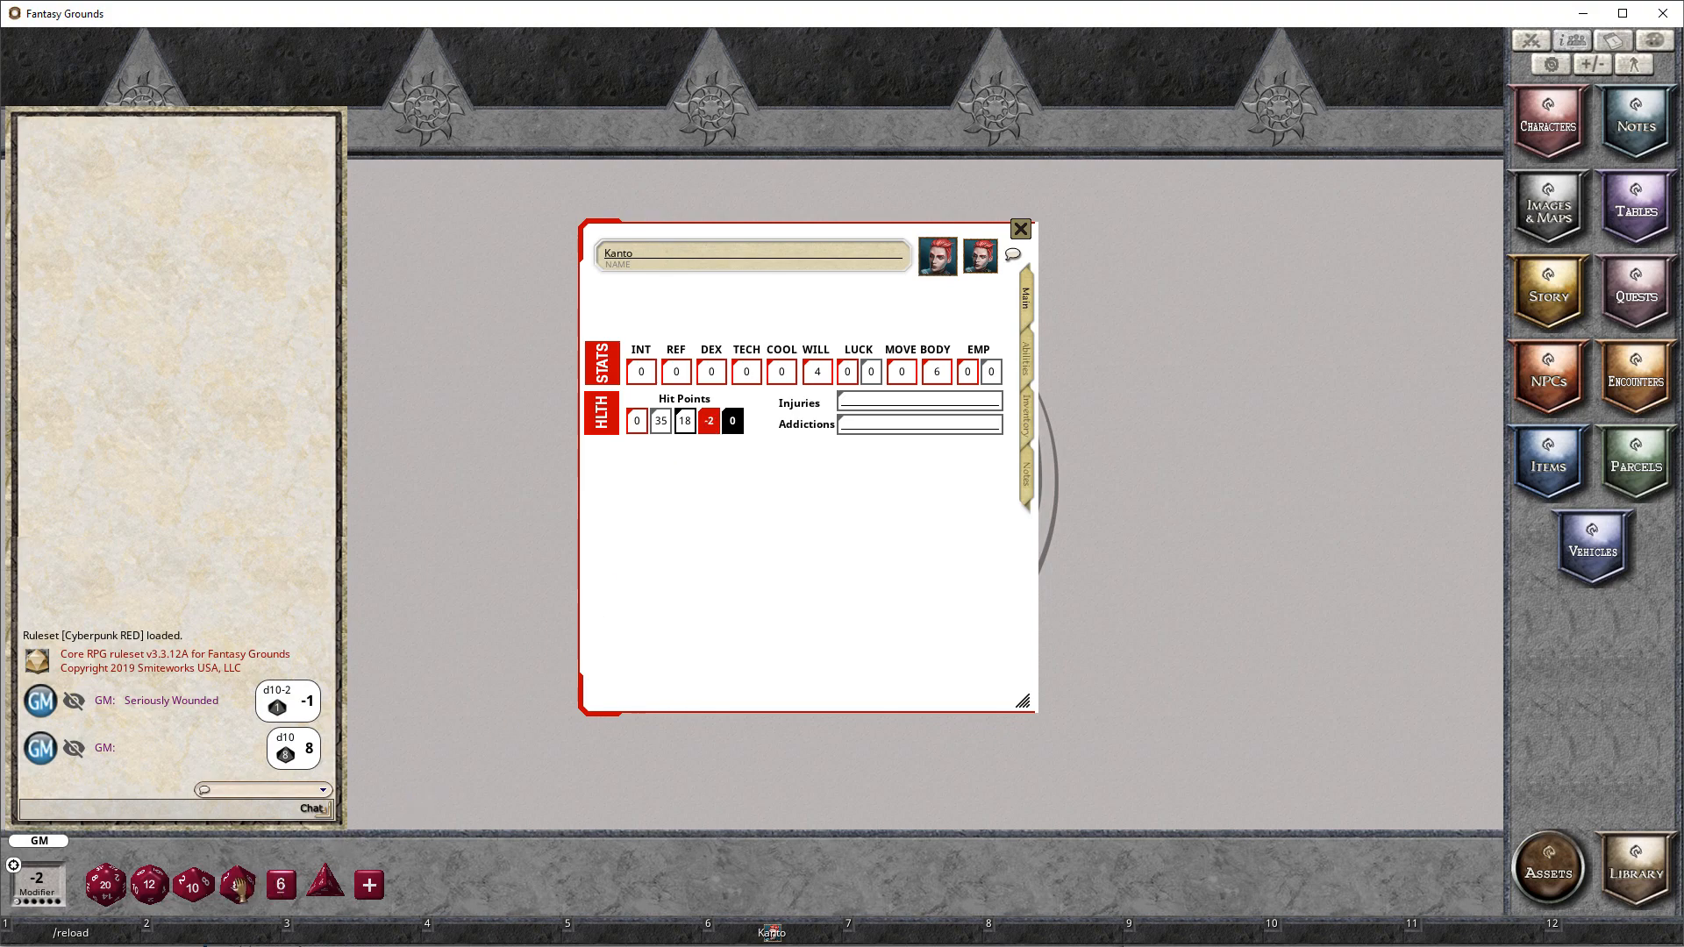